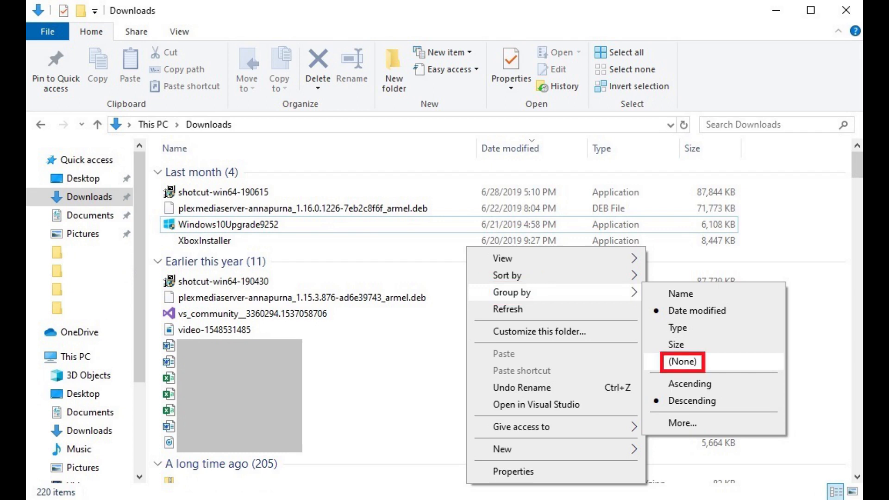
Set the Downloads folder's Group by option to (None) for an ungrouped file list.
left_click(683, 361)
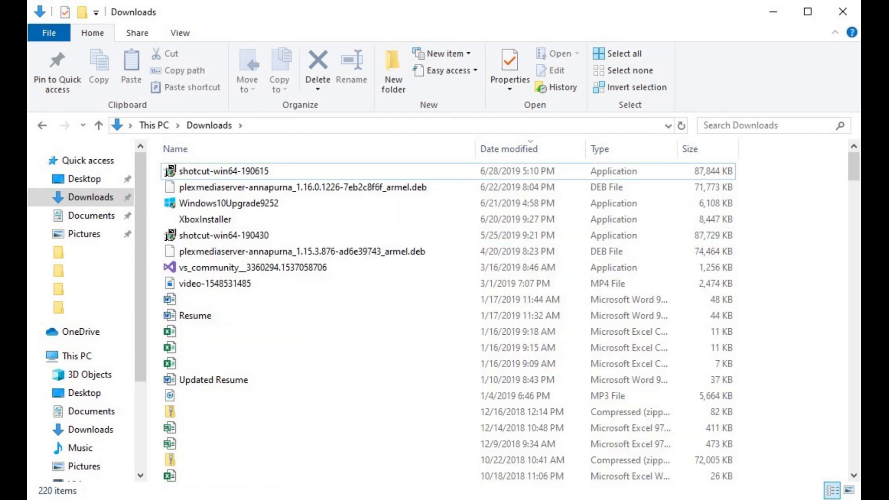